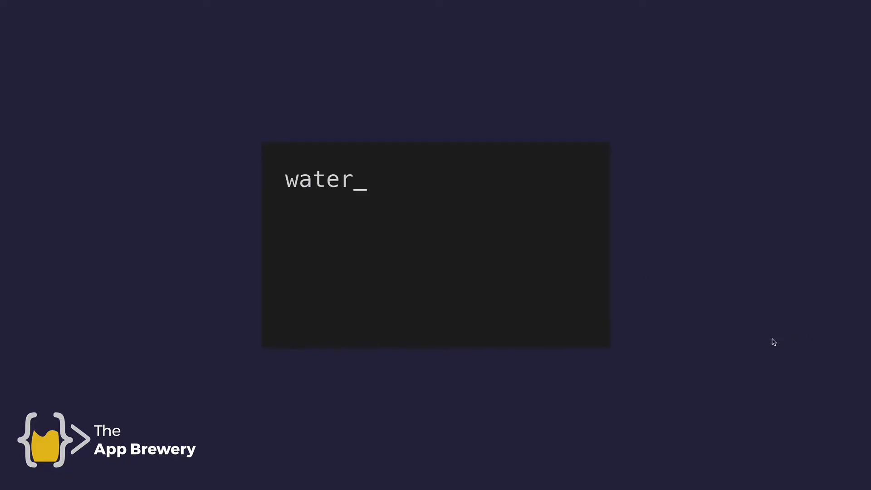
# Step: Build up water_level = 50, if water_level > 80: print("Drain water"), then print("Continue")
pyautogui.write('level = 50')
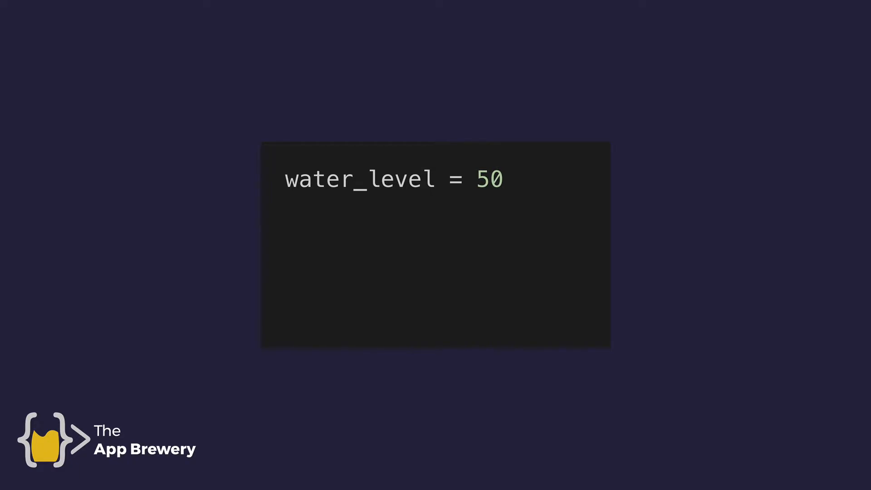
pyautogui.write('if water_level > 80:')
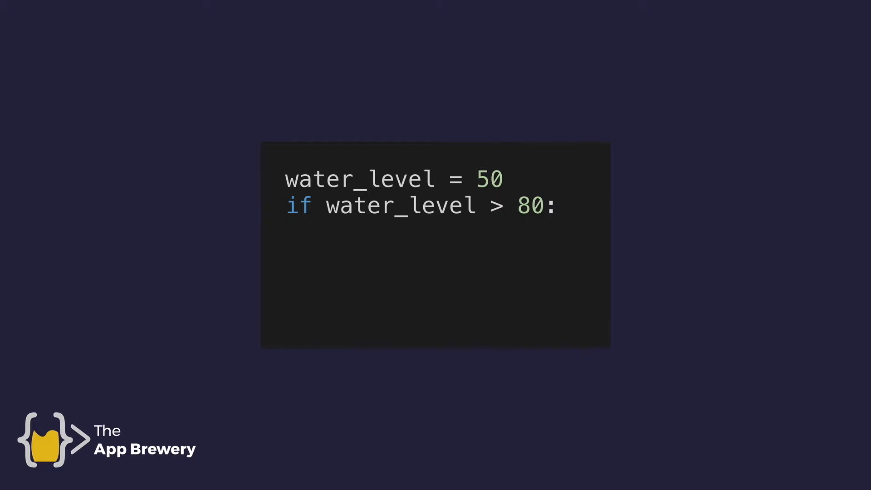
pyautogui.write('print(')
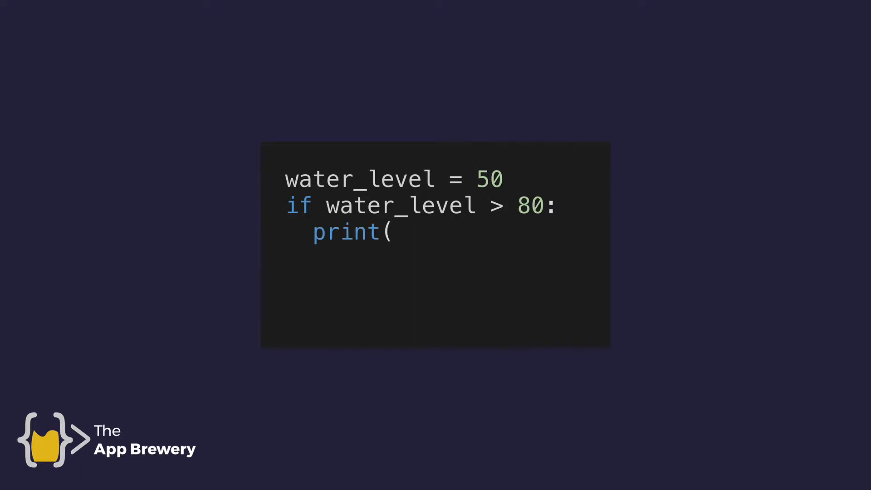
pyautogui.write('"Drain water")')
pyautogui.write('else:')
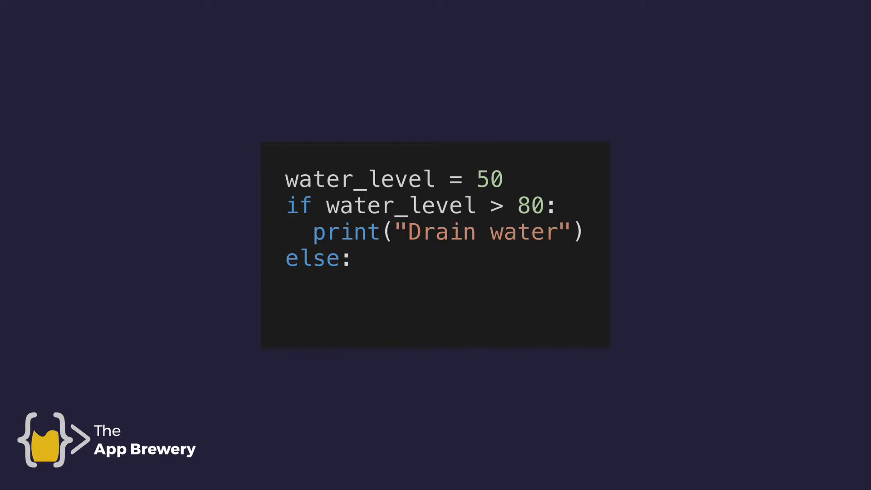
pyautogui.write('print("Continue")')
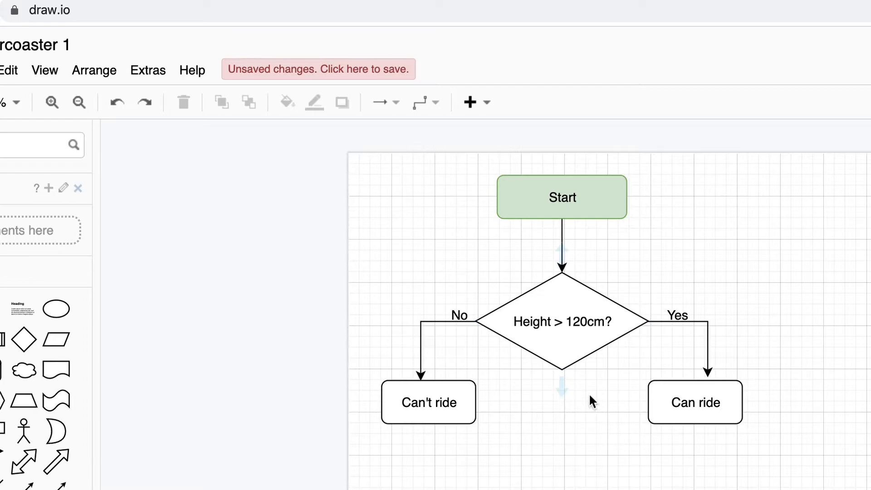
pyautogui.moveTo(567, 375)
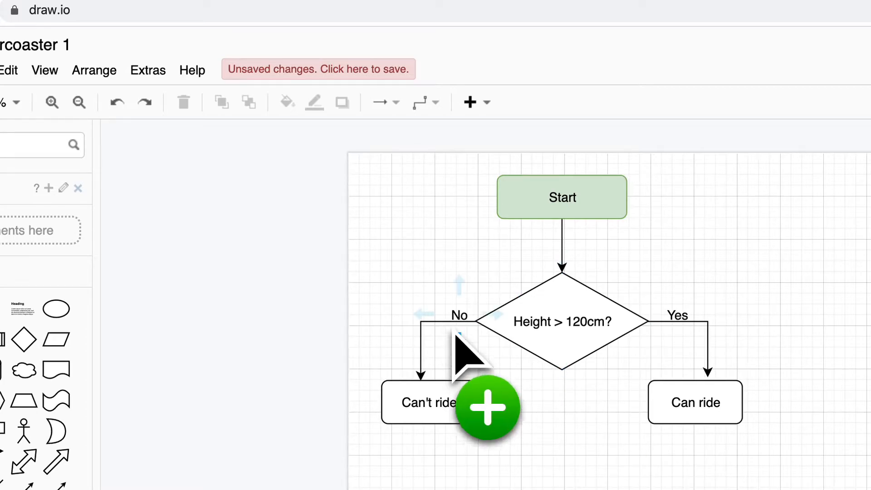
pyautogui.moveTo(326, 410)
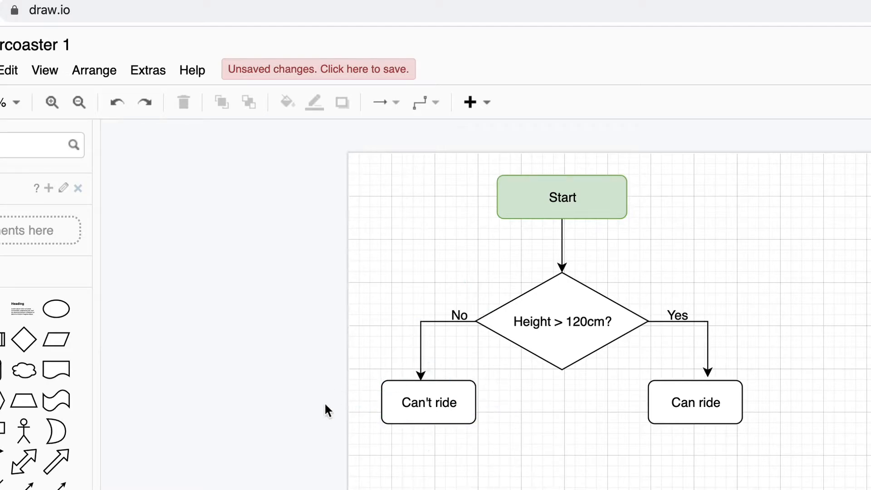
pyautogui.moveTo(536, 439)
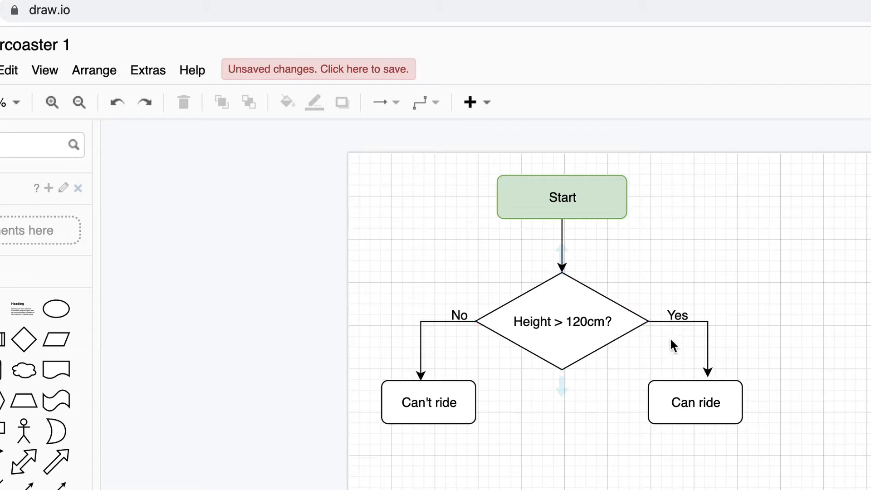
pyautogui.moveTo(602, 409)
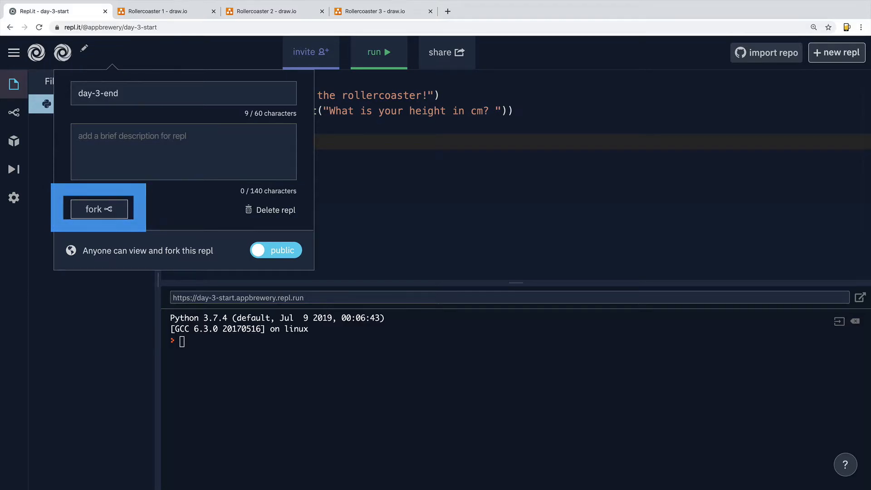
# Step: Fork the day-3-start repl into a personal copy named day-3-end
pyautogui.click(98, 209)
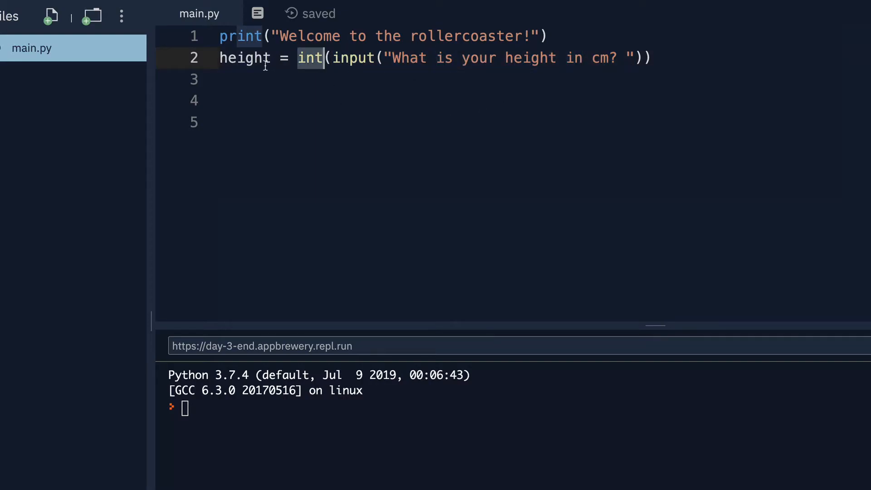
# Step: Write if height > 120: on line 4 and move to the indented line beneath it
pyautogui.doubleClick(244, 57)
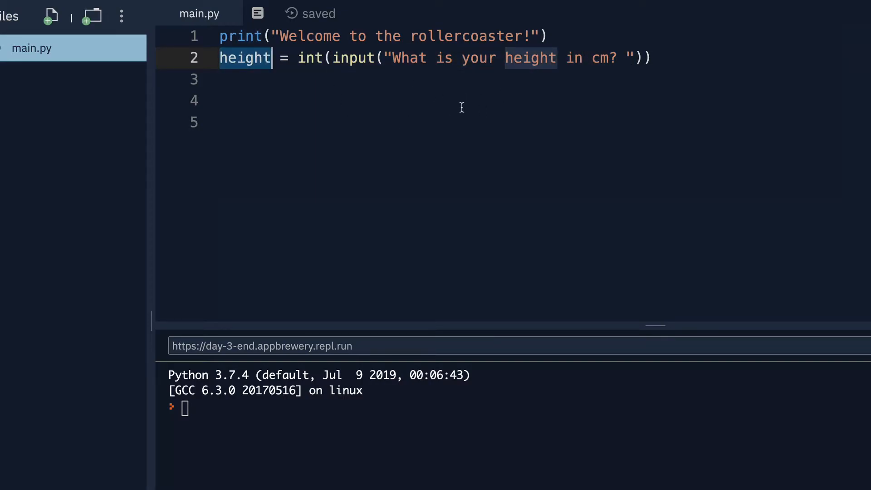
pyautogui.click(460, 99)
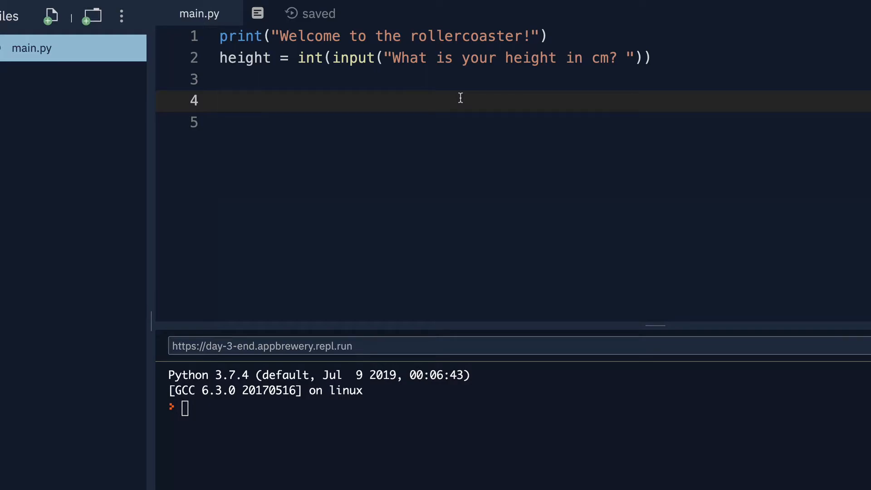
pyautogui.write('if')
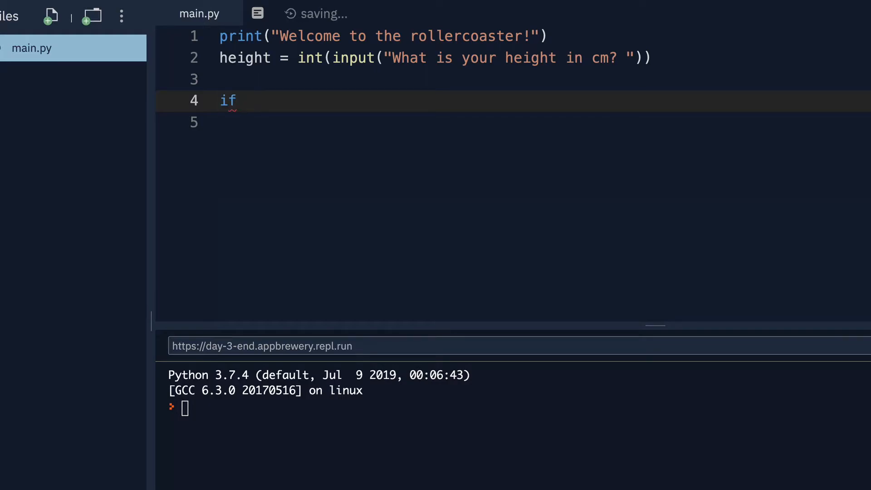
pyautogui.write('height')
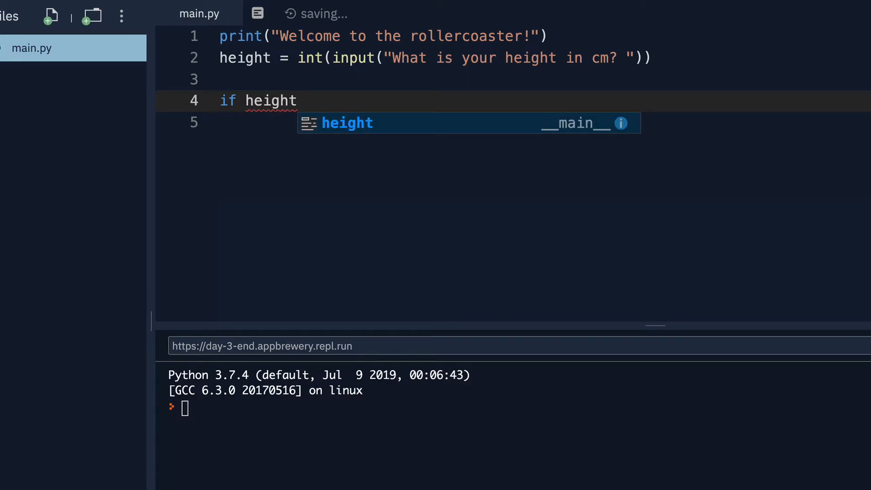
pyautogui.write('> 120')
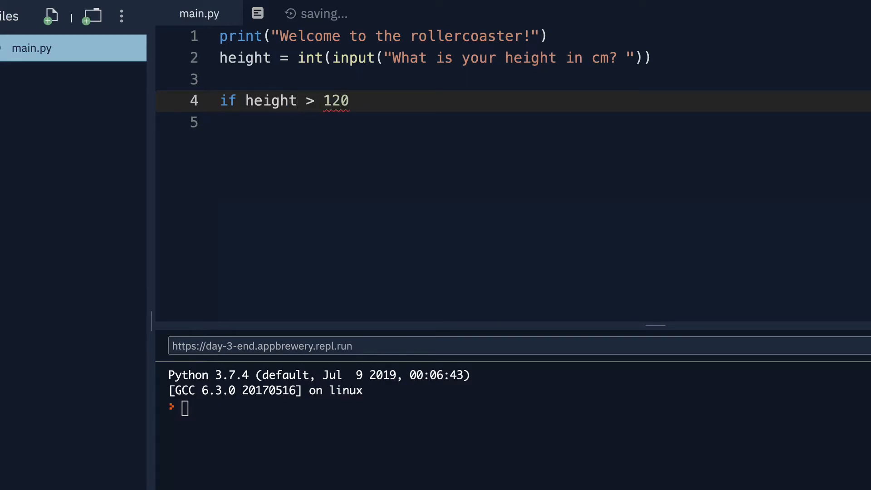
pyautogui.write(':')
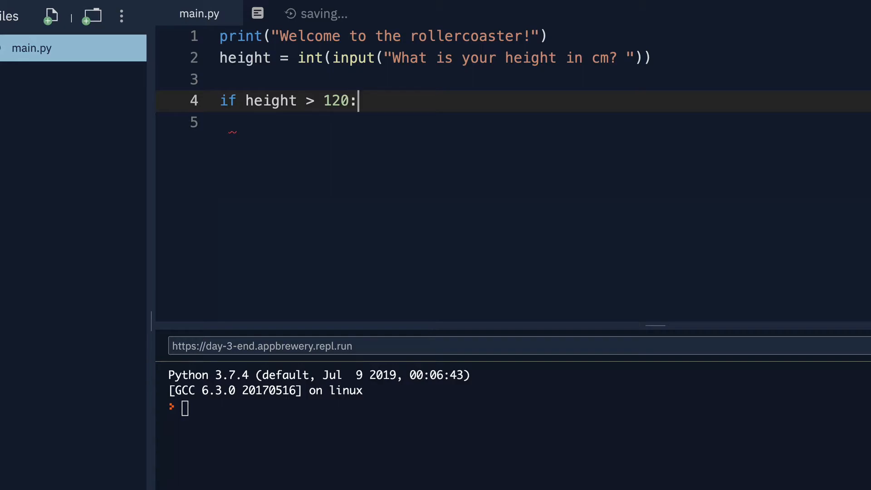
pyautogui.press('enter')
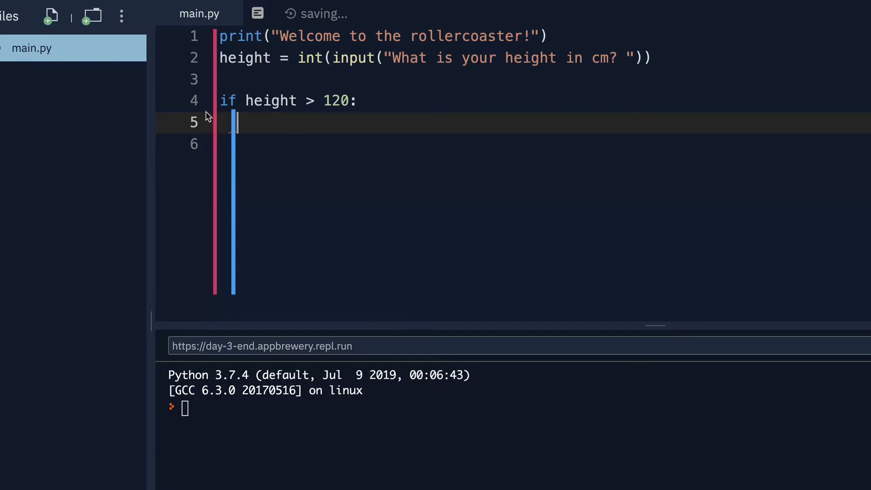
pyautogui.moveTo(256, 145)
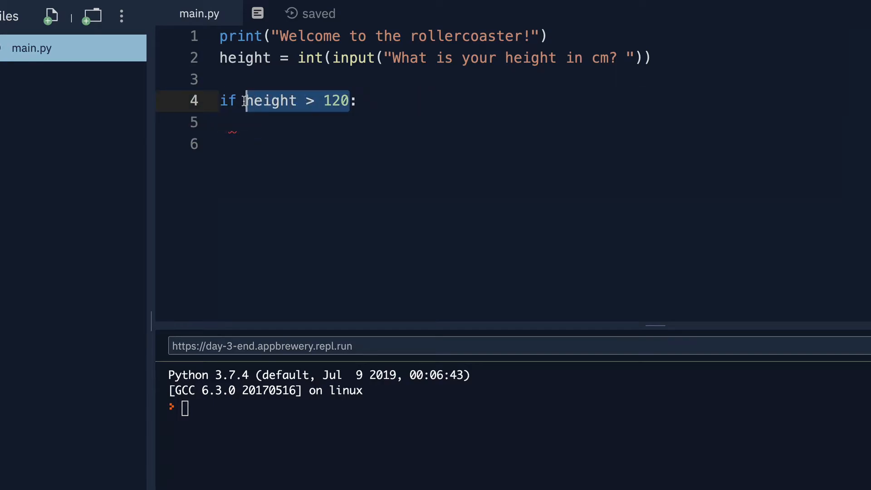
pyautogui.click(238, 122)
pyautogui.write('print("')
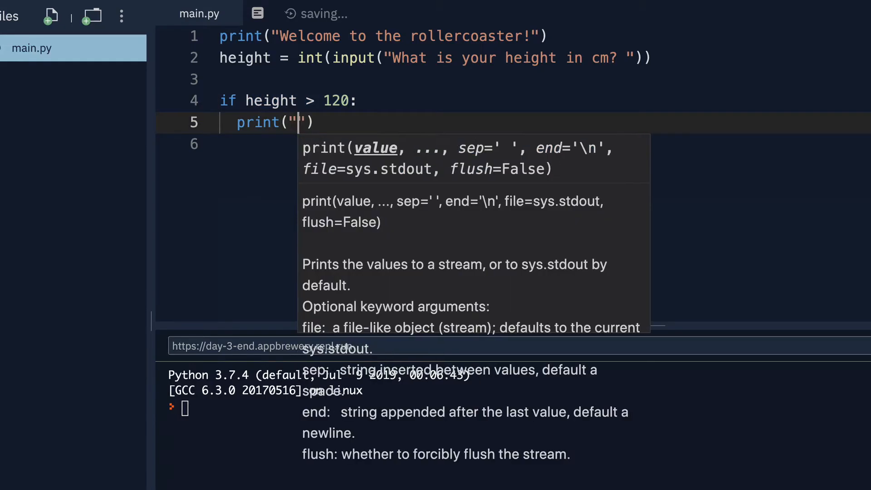
# Step: Print You can ride the rollercoaster in the if branch and start an unindented else: with print(
pyautogui.write('You can ride the rollercoaster!')
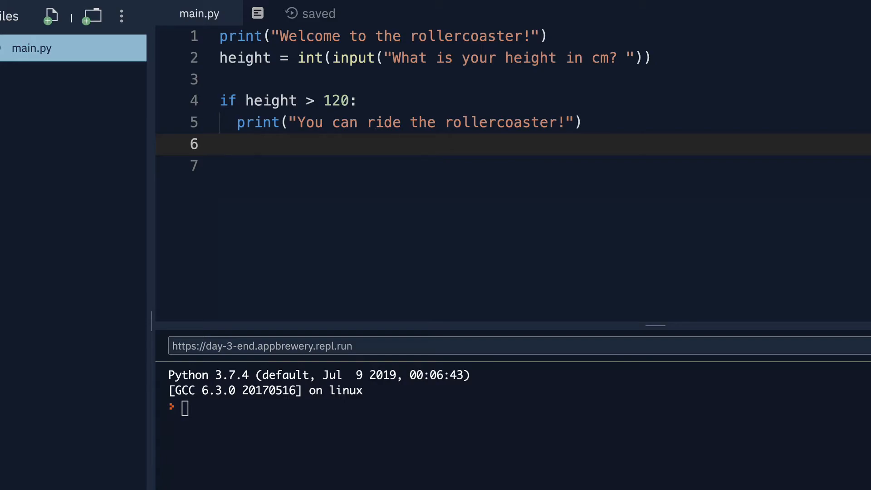
pyautogui.write('else')
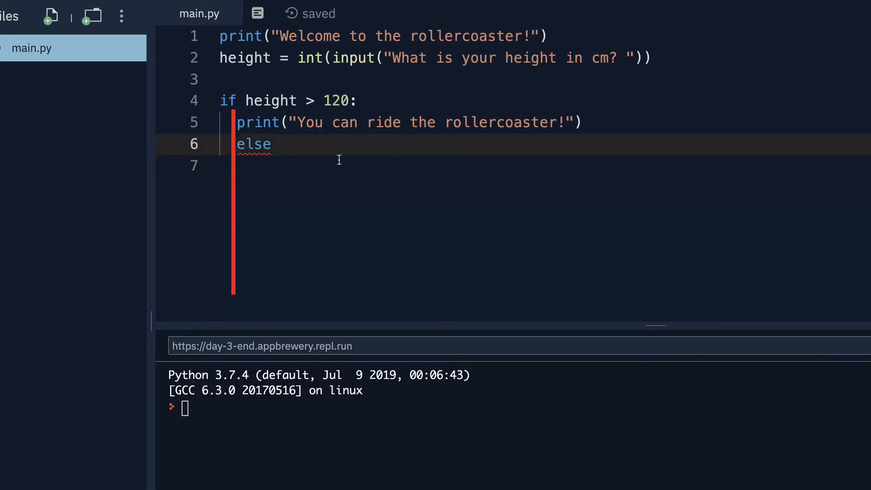
pyautogui.press('Backspace')
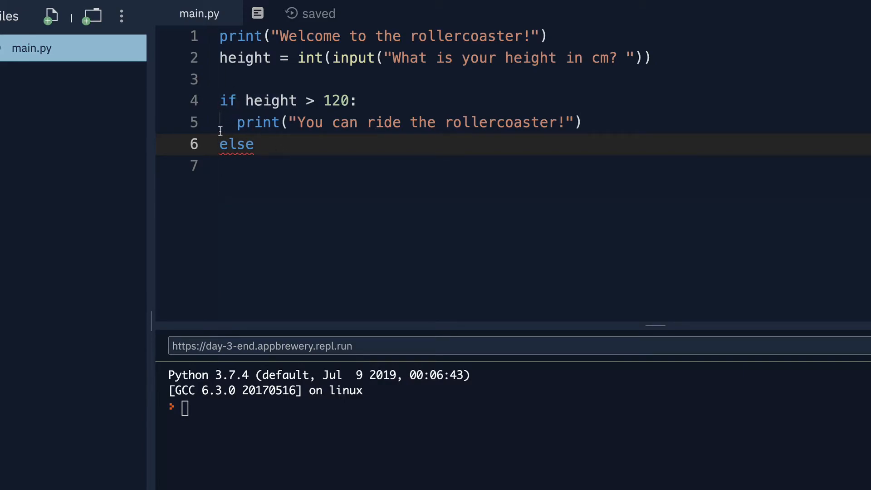
pyautogui.click(255, 145)
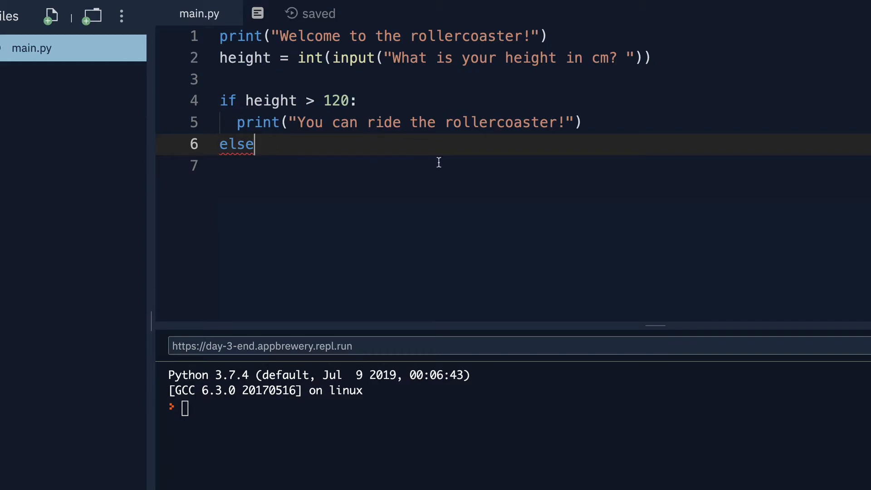
pyautogui.write(':')
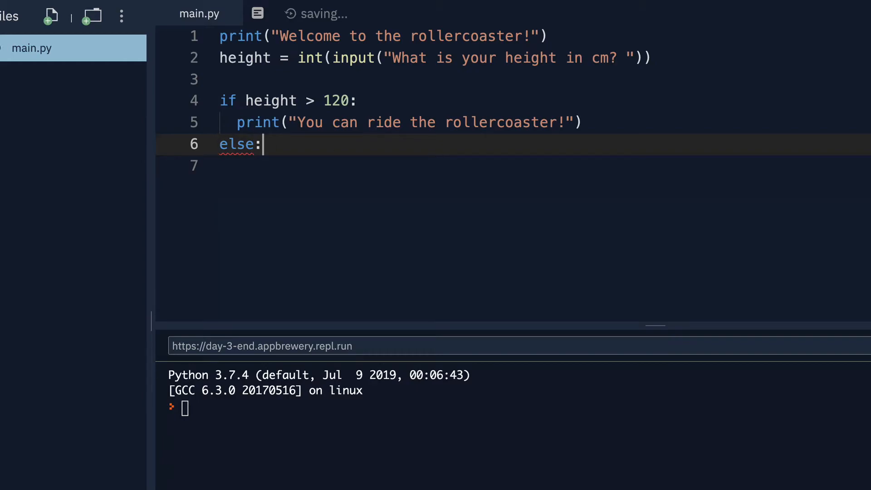
pyautogui.press('Enter')
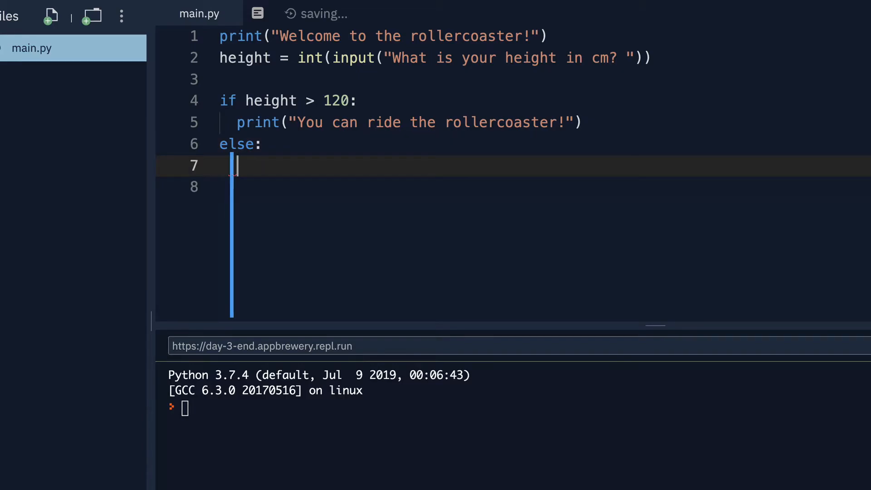
pyautogui.write('print("Sorry, you have to grow taller before you can ride.')
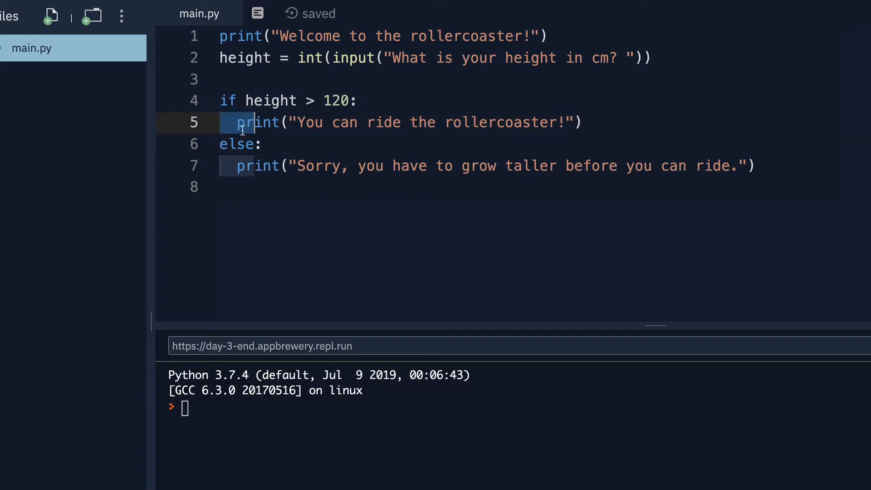
# Step: Move to the start of the ride message line after finishing the grow-taller print
pyautogui.press('Enter')
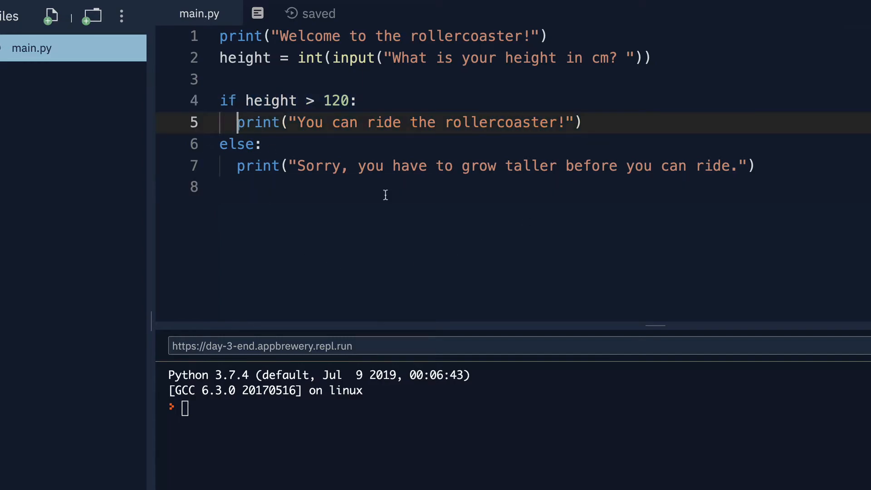
# Step: Remove the indent on line 5 to trigger IndentationError, then restore it with Tab
pyautogui.press('Backspace')
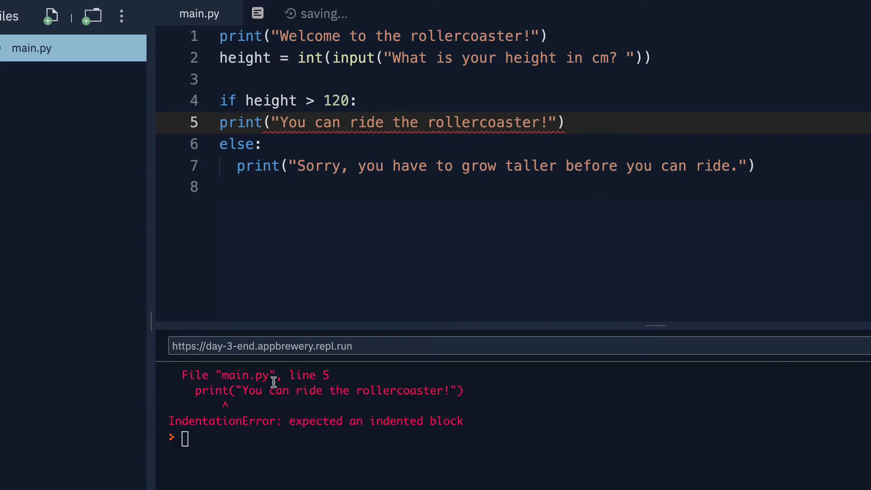
pyautogui.moveTo(233, 381)
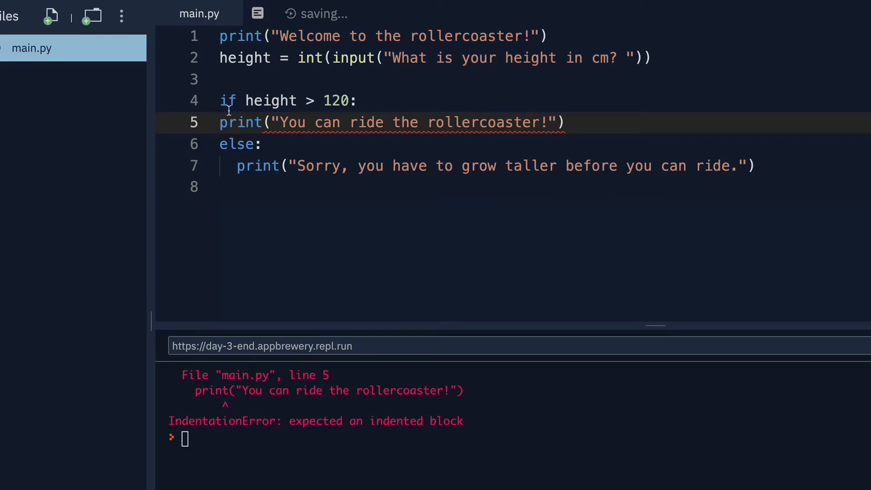
pyautogui.press('Tab')
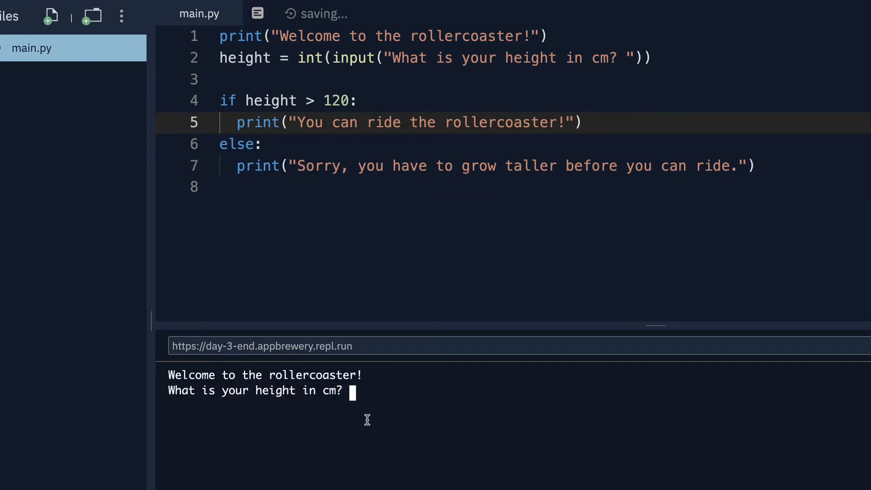
# Step: Test heights 130 and 90 in the console against the height > 120 condition
pyautogui.write('130')
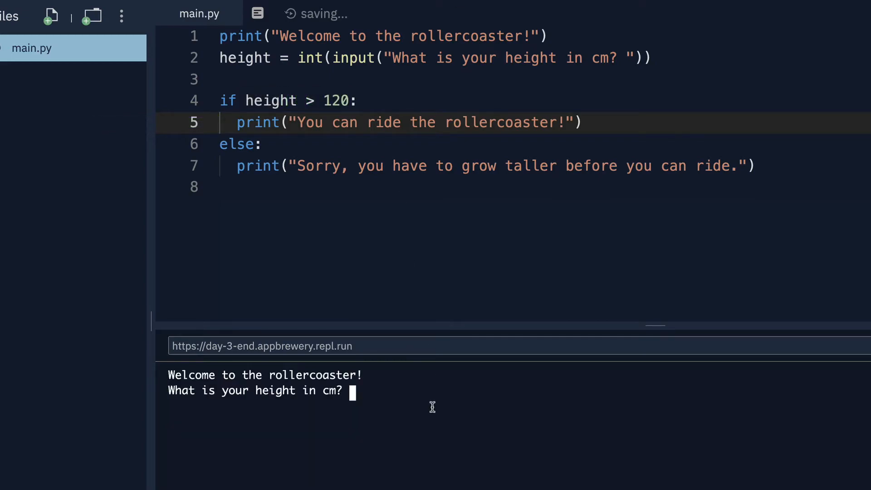
pyautogui.write('90')
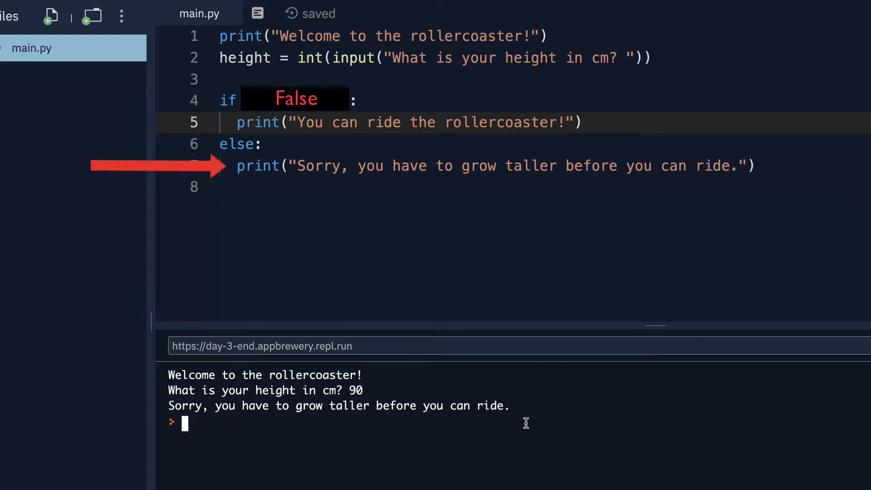
pyautogui.write('height > 120')
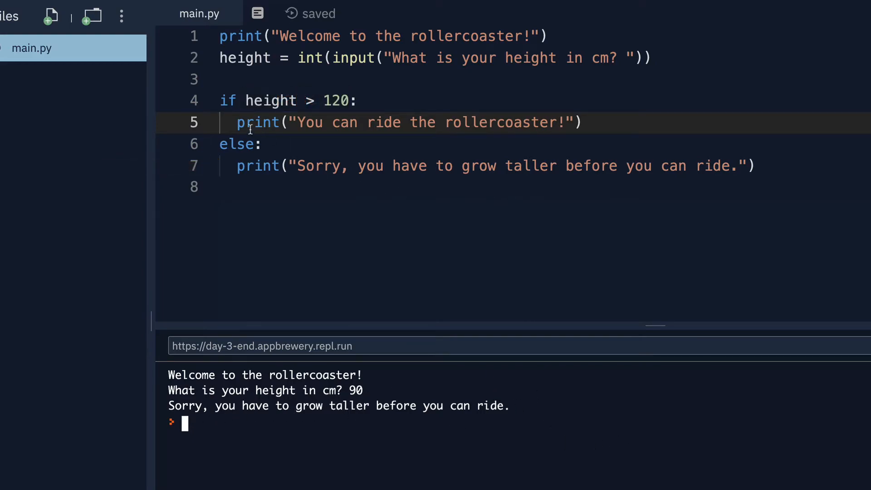
pyautogui.click(228, 144)
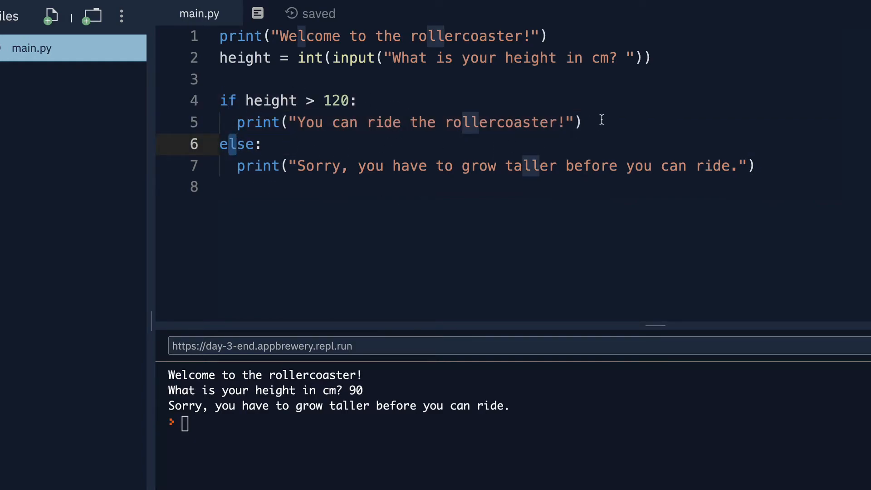
pyautogui.tripleClick(408, 122)
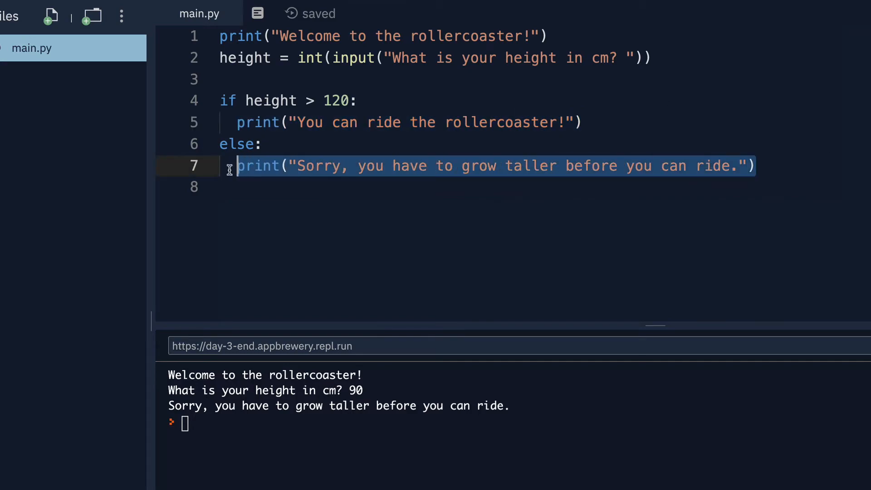
pyautogui.doubleClick(340, 100)
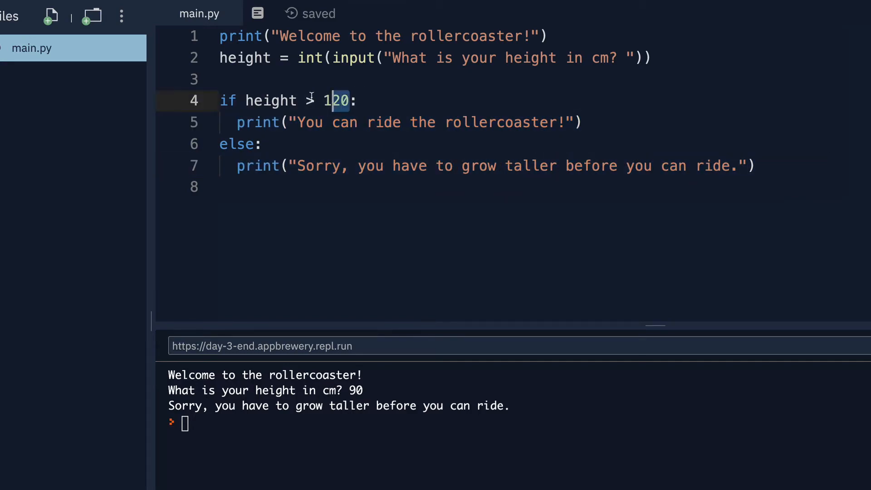
pyautogui.doubleClick(270, 101)
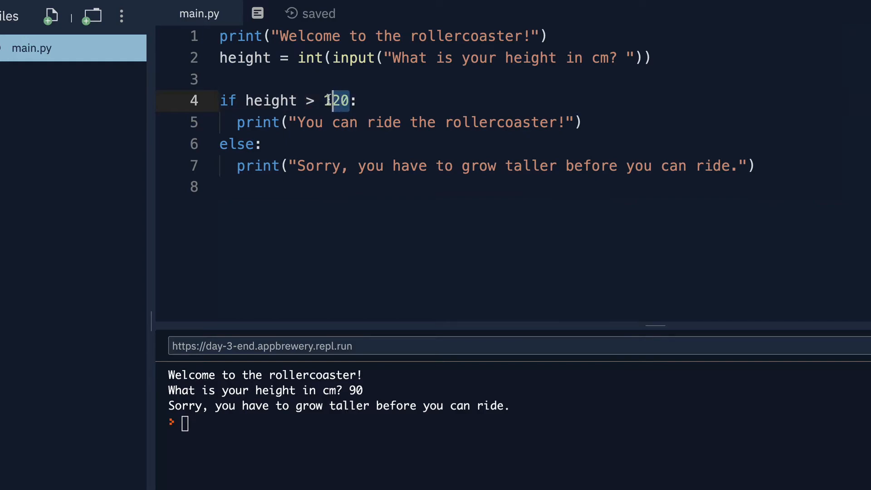
pyautogui.doubleClick(335, 101)
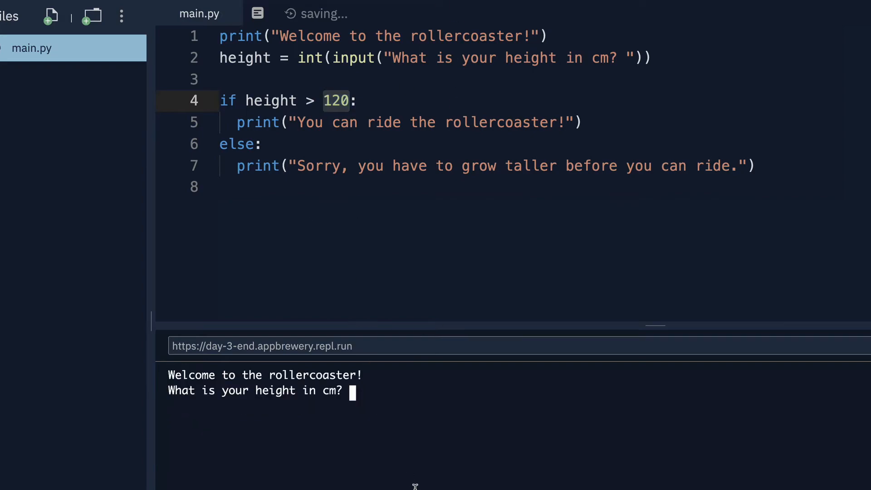
# Step: Enter a height of 120 and see the grow-taller apology, then inspect the condition
pyautogui.write('120')
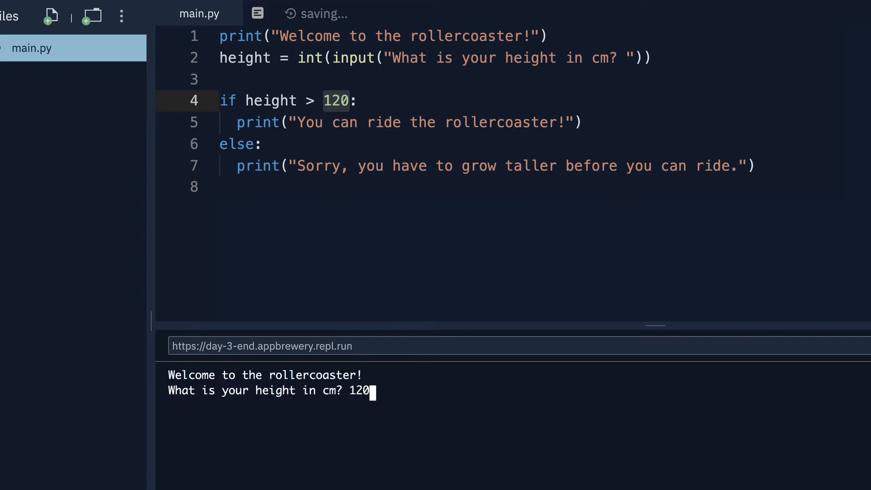
pyautogui.press('enter')
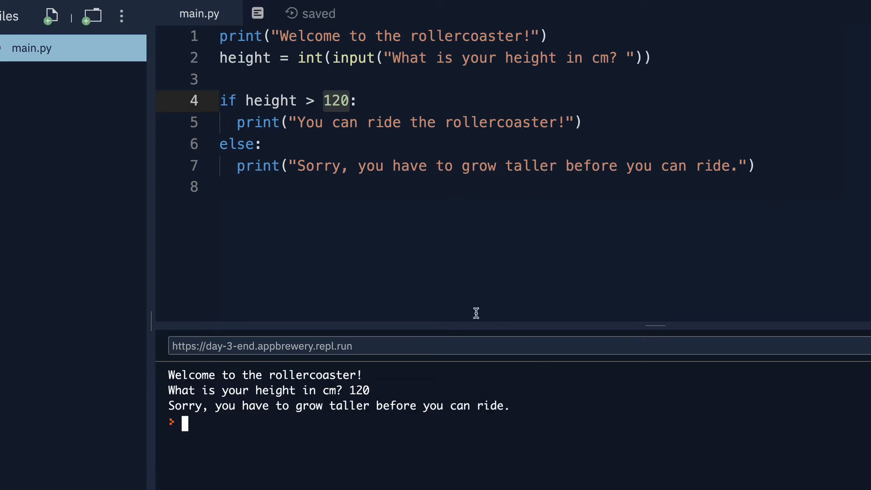
pyautogui.moveTo(217, 145); pyautogui.dragTo(393, 166)
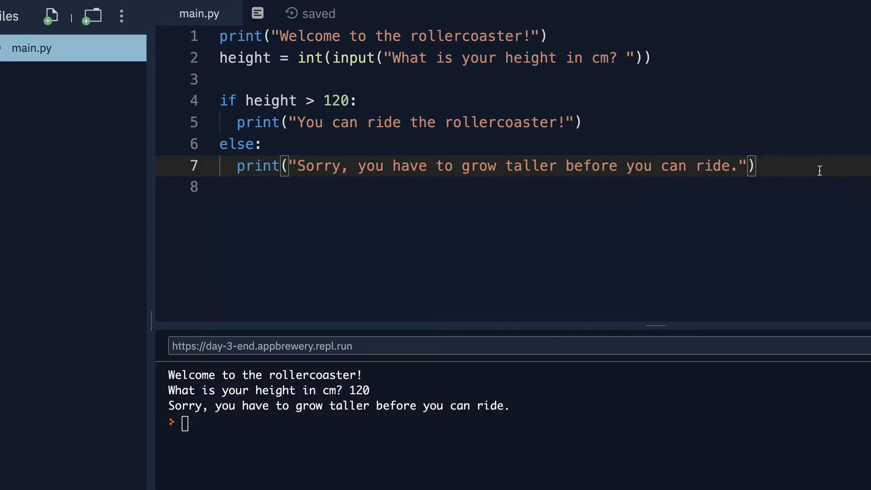
pyautogui.doubleClick(336, 100)
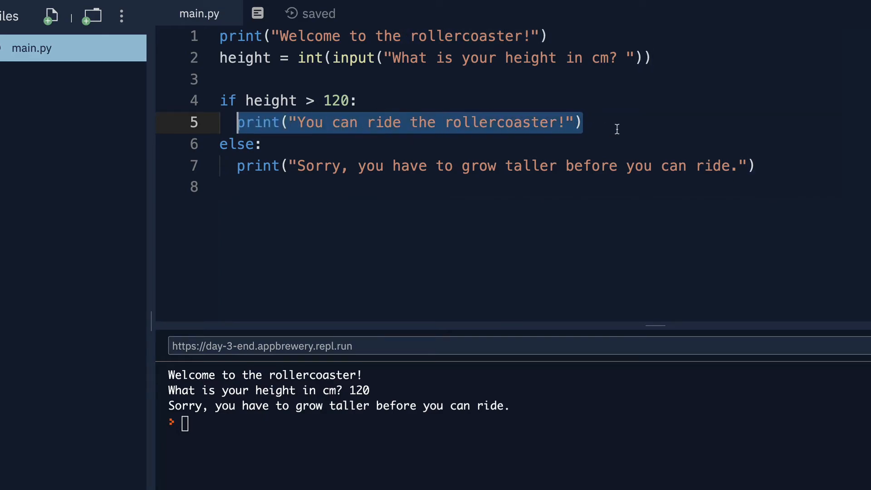
pyautogui.moveTo(317, 100)
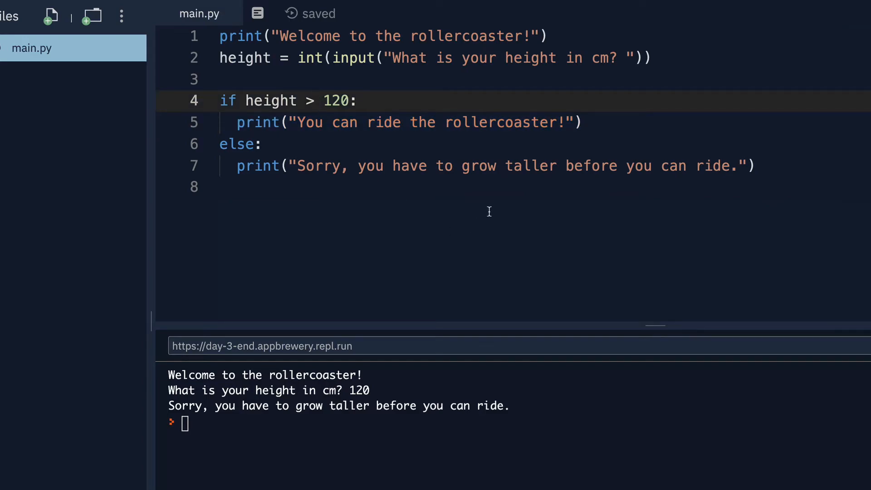
# Step: Change the condition to height >= 120 so 120 gets the ride message
pyautogui.write('=')
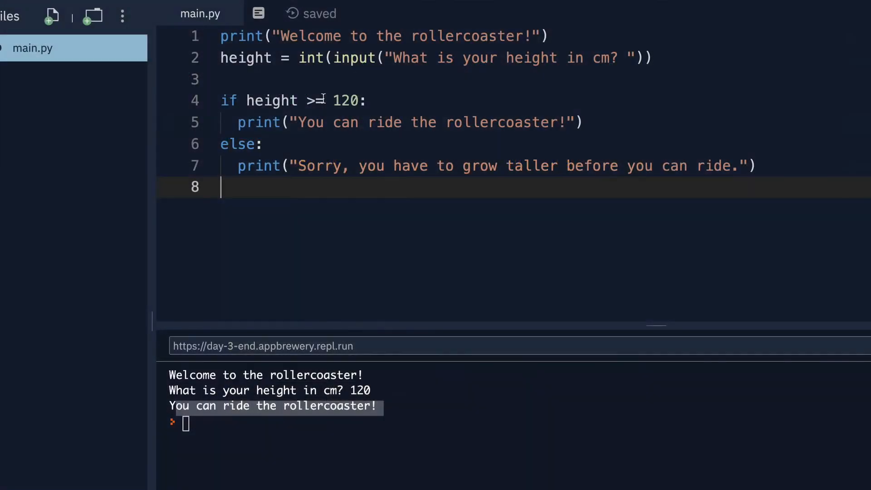
# Step: Change the comparison to height == 120 and compare it with the height assignment on line 2
pyautogui.press('Backspace')
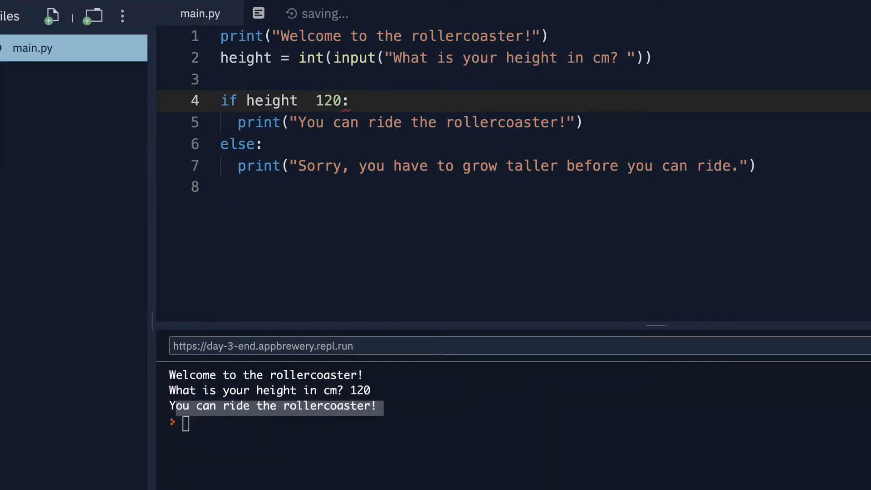
pyautogui.write('==')
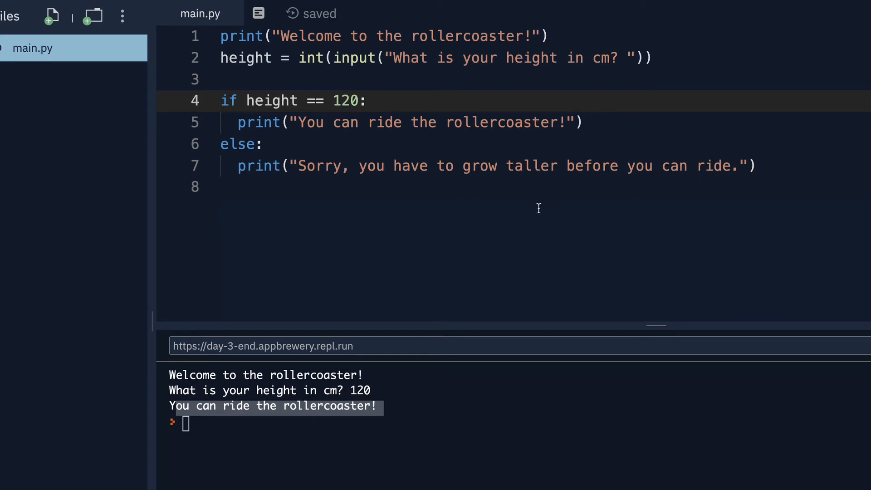
pyautogui.moveTo(541, 195)
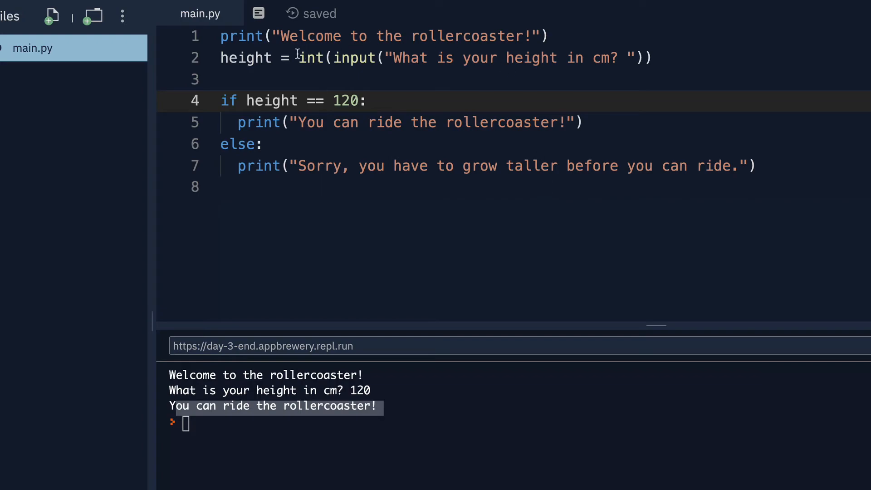
pyautogui.click(290, 57)
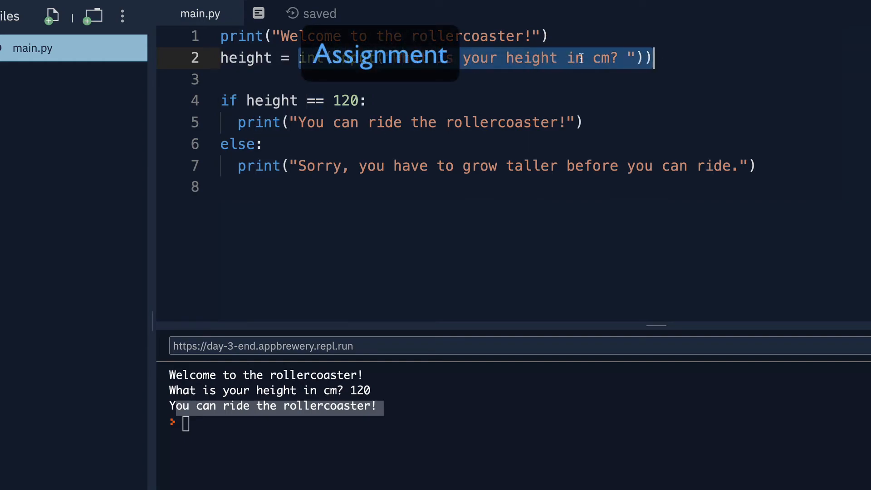
pyautogui.doubleClick(245, 57)
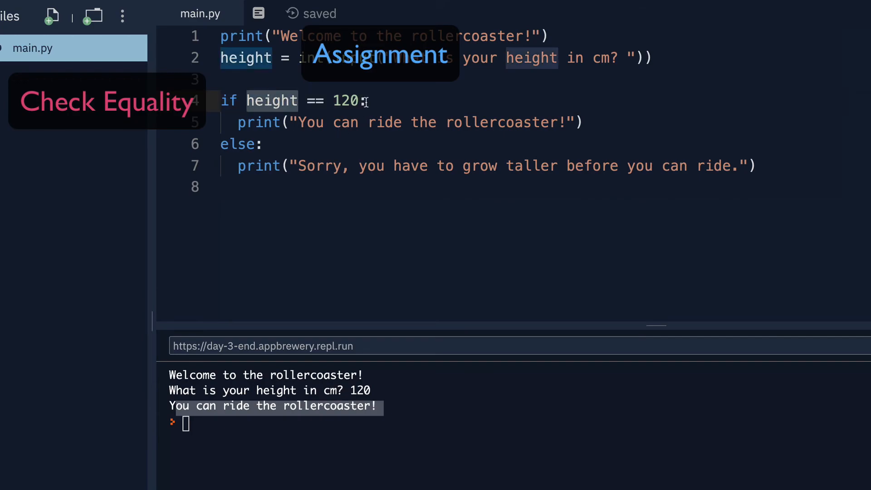
pyautogui.doubleClick(345, 100)
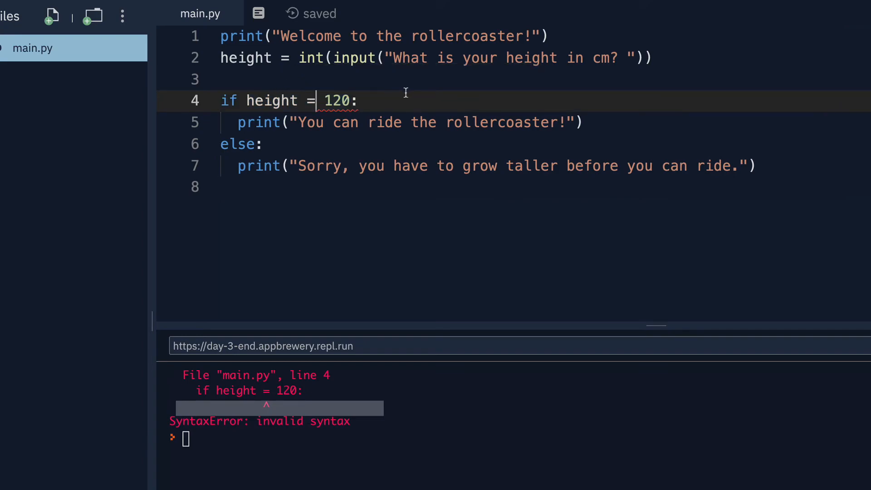
pyautogui.moveTo(390, 96)
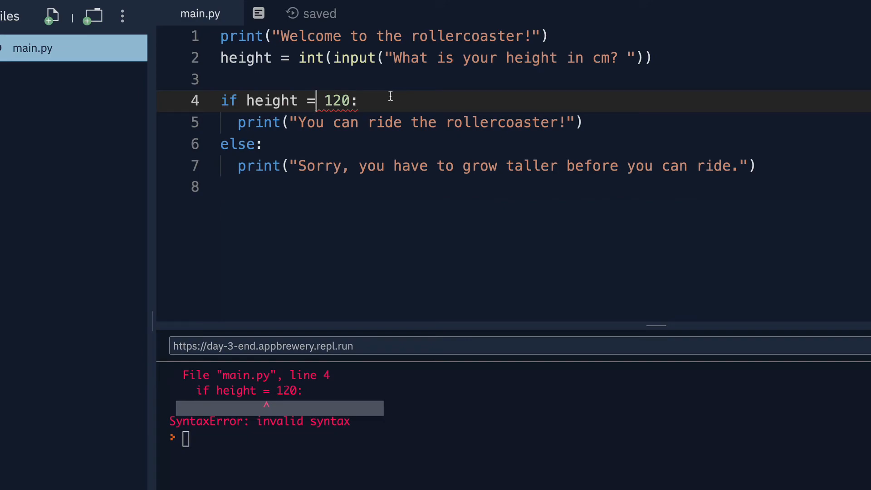
# Step: Restore the second = so line 4 reads height == 120 again
pyautogui.write('=')
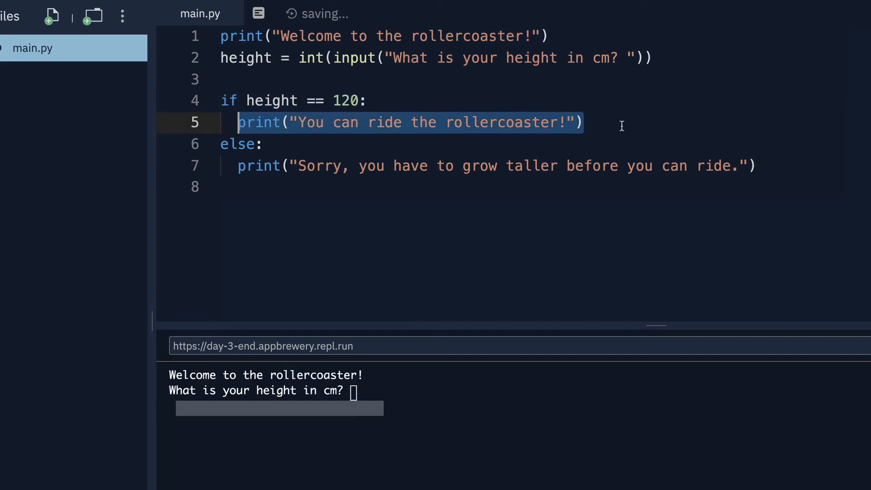
# Step: Test the == 120 check with 120 and 121, then change the condition to height != 120
pyautogui.write('dfdsdfsdf')
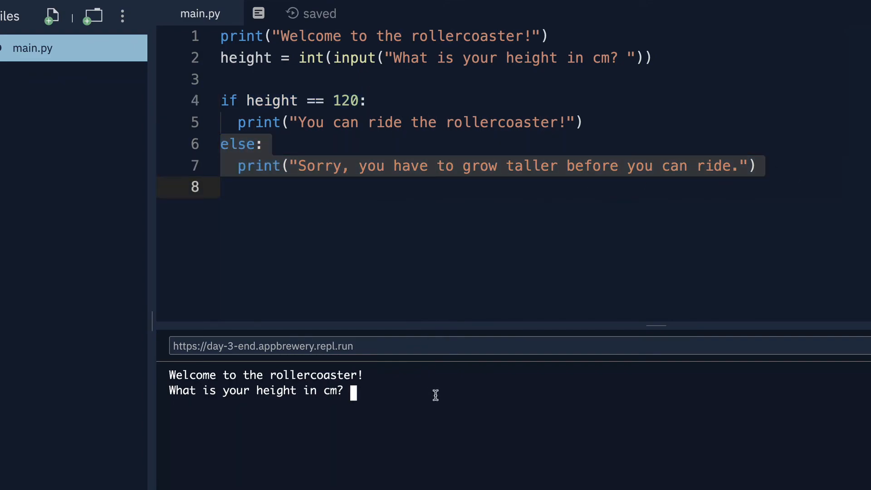
pyautogui.write('120')
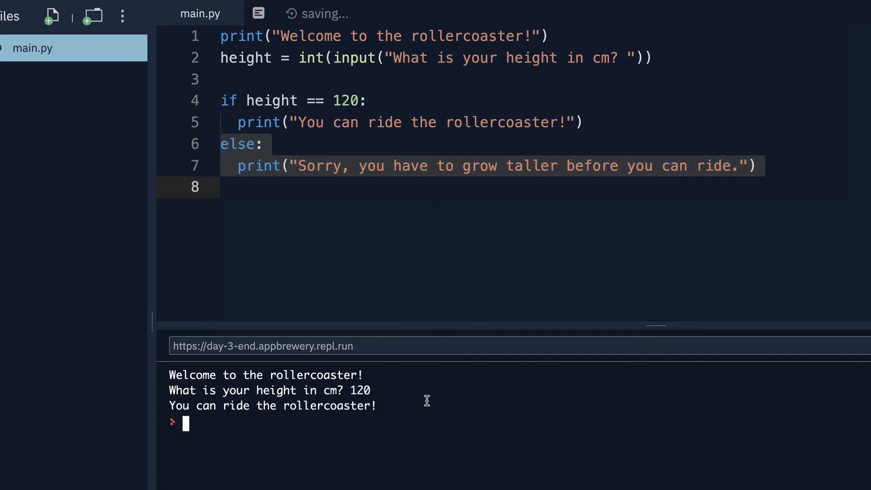
pyautogui.write('121')
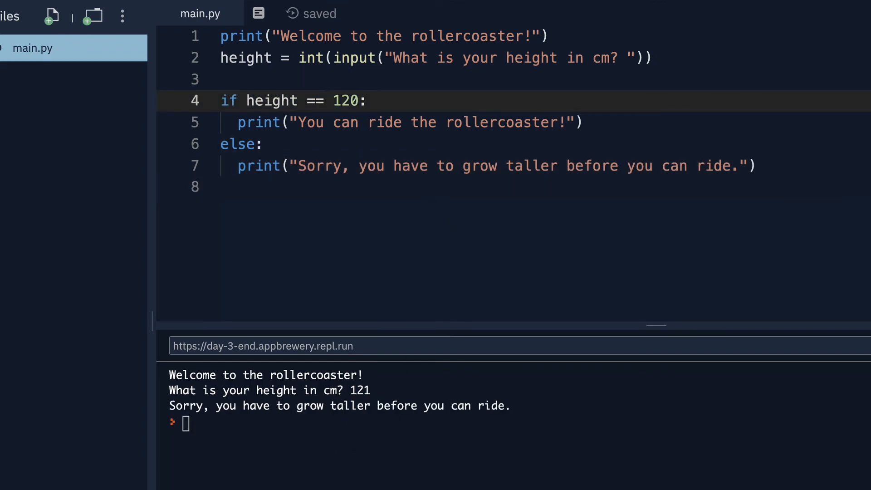
pyautogui.write('!')
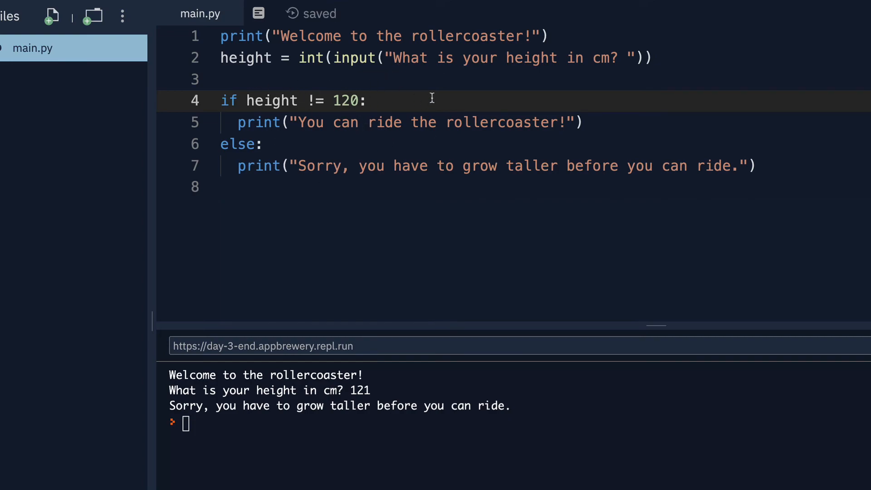
# Step: Replace ! with > so the condition reads height >= 120
pyautogui.write('>')
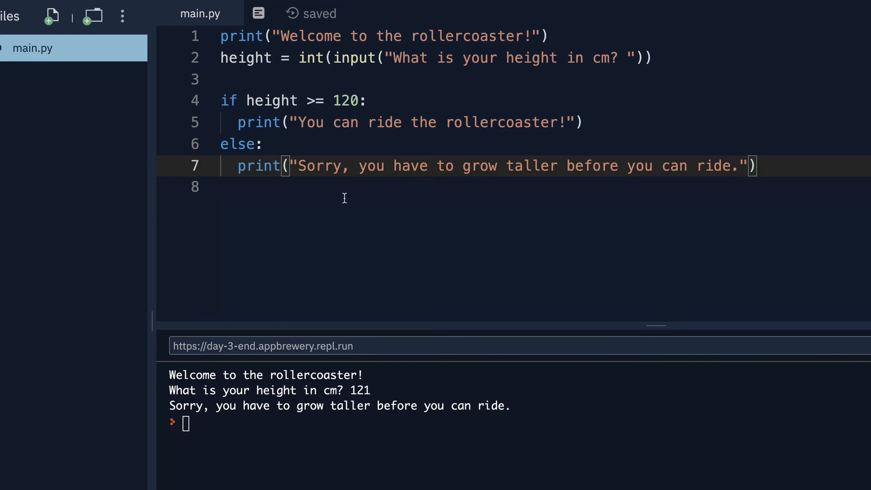
pyautogui.moveTo(370, 249)
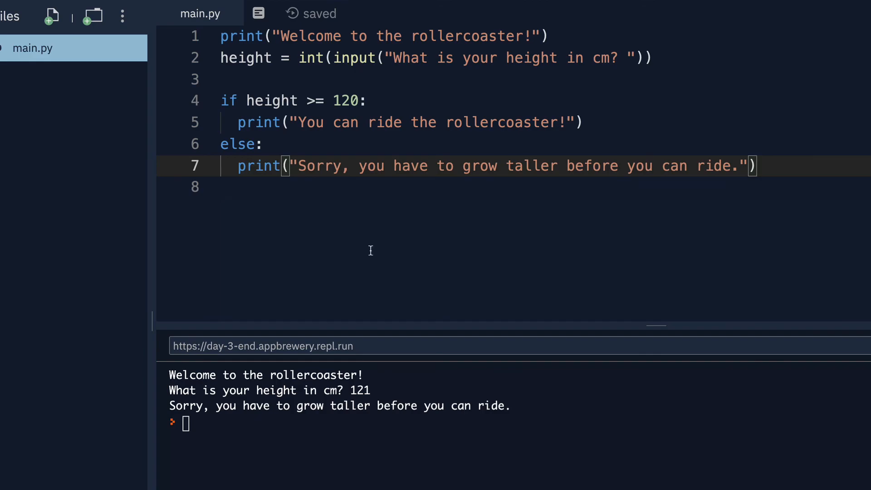